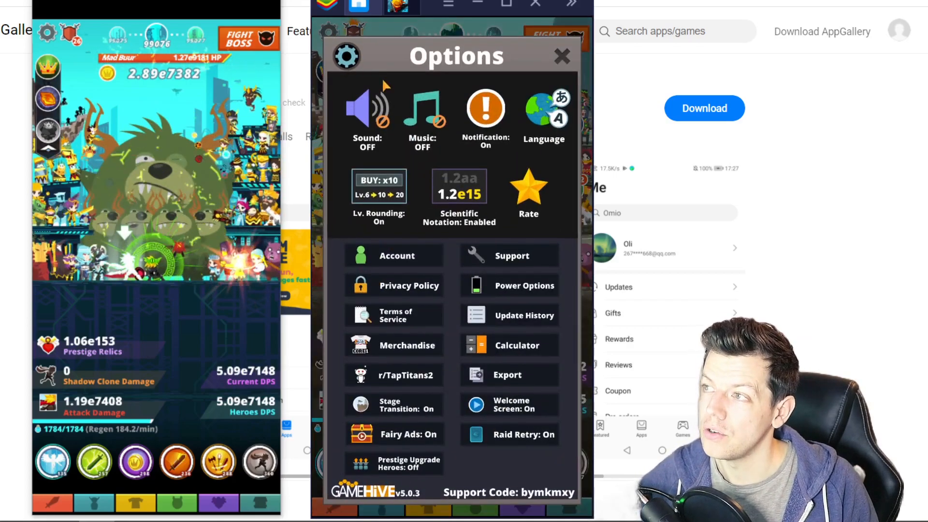
- Open the Account settings showing the Facebook link and email login
{"action": "left_click", "coordinate": [394, 255]}
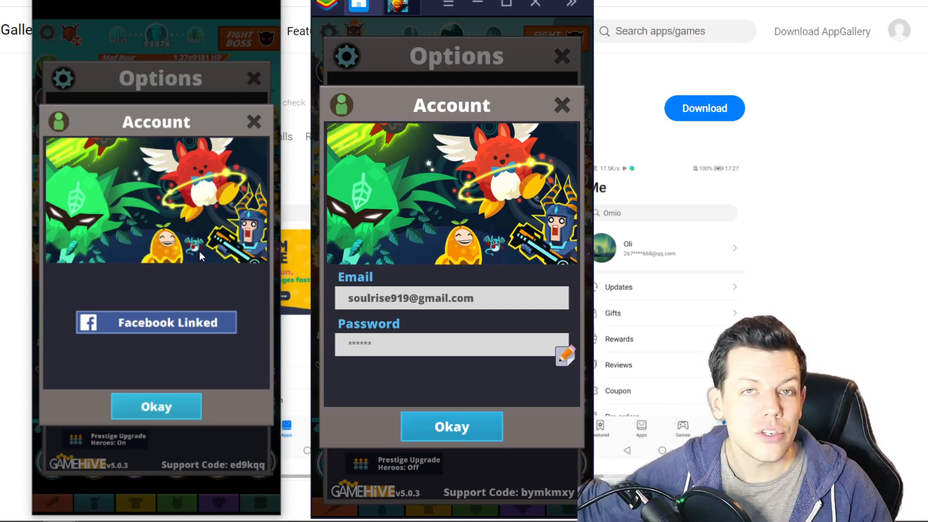
{"action": "mouse_move", "coordinate": [356, 372]}
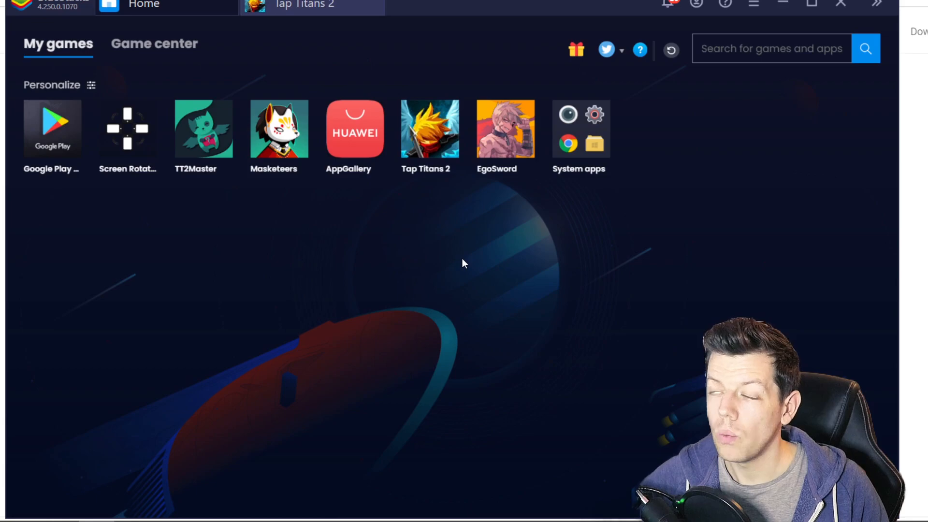
{"action": "mouse_move", "coordinate": [354, 171]}
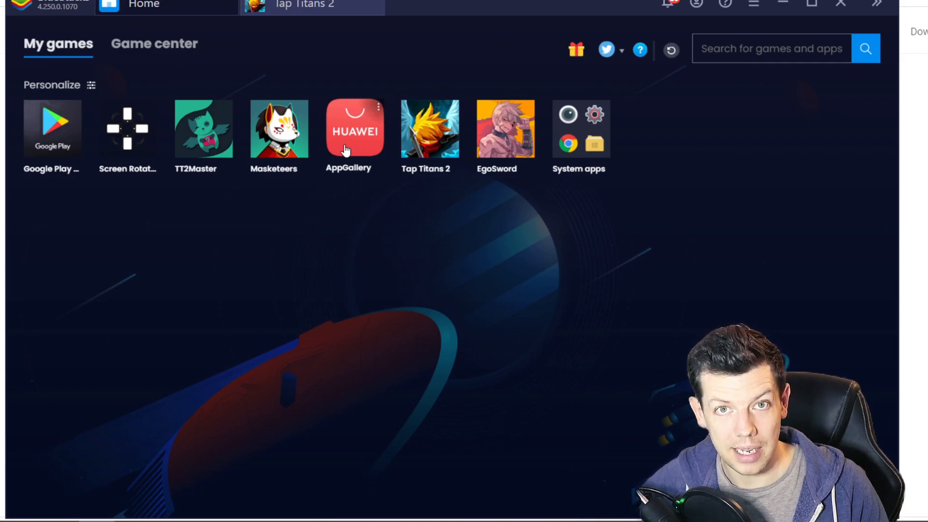
{"action": "left_click", "coordinate": [354, 128]}
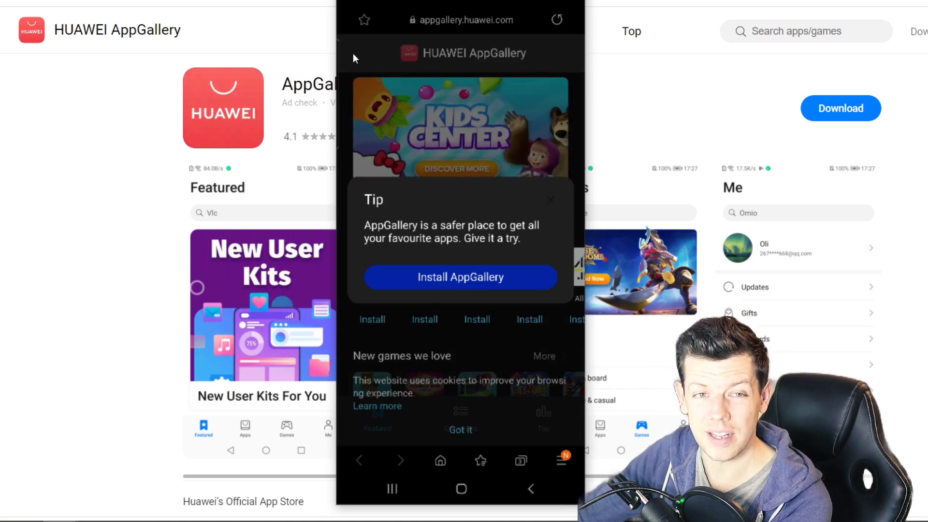
{"action": "left_click", "coordinate": [460, 277]}
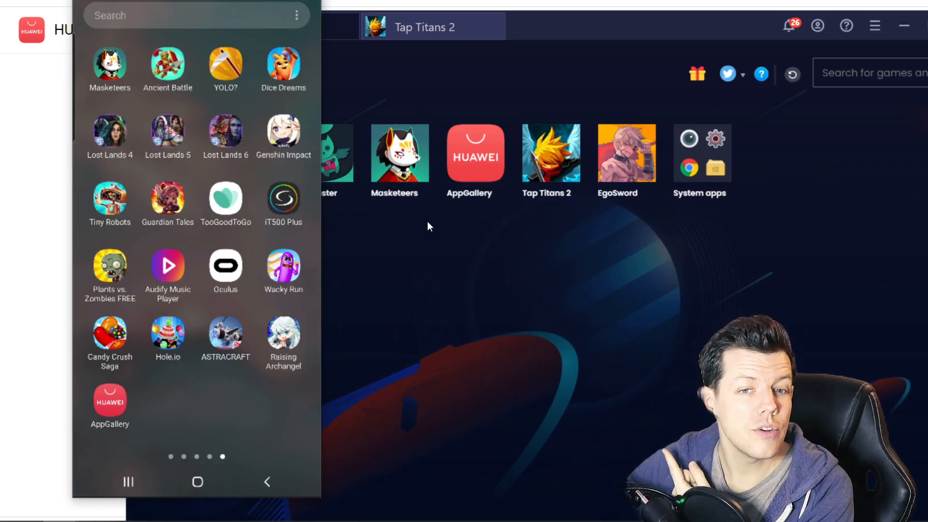
{"action": "mouse_move", "coordinate": [470, 156]}
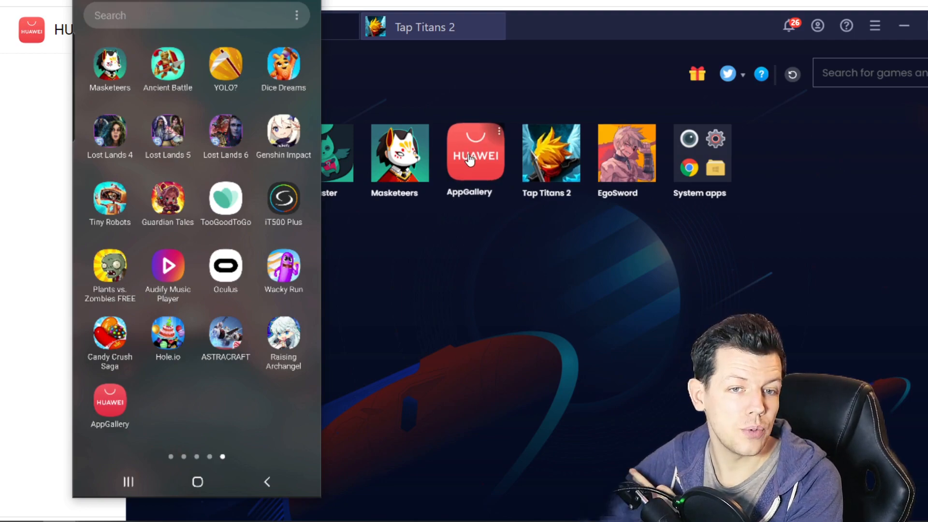
{"action": "mouse_move", "coordinate": [92, 441]}
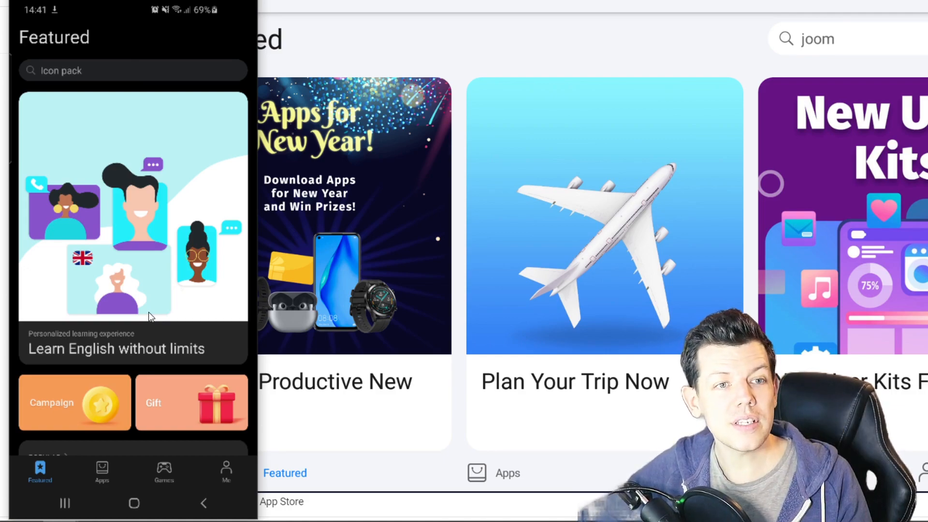
{"action": "type", "text": "Joom"}
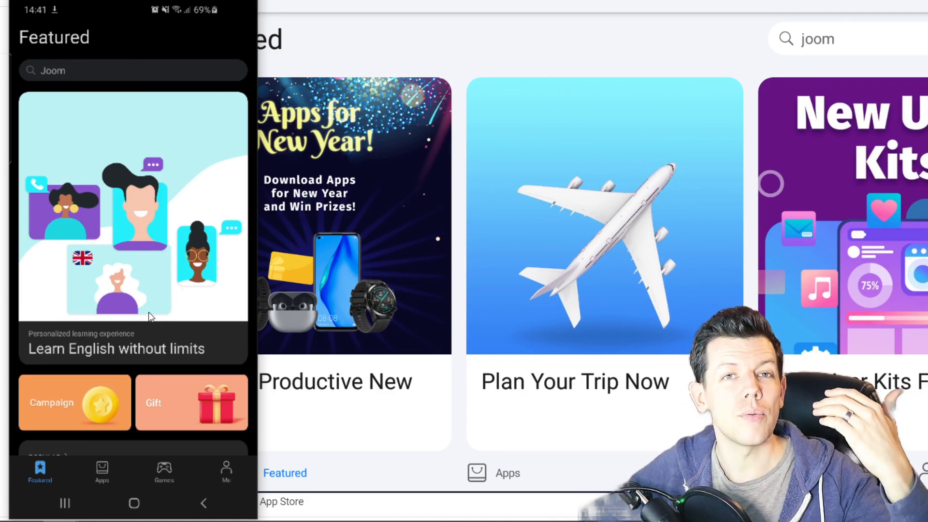
{"action": "type", "text": "iltalehti"}
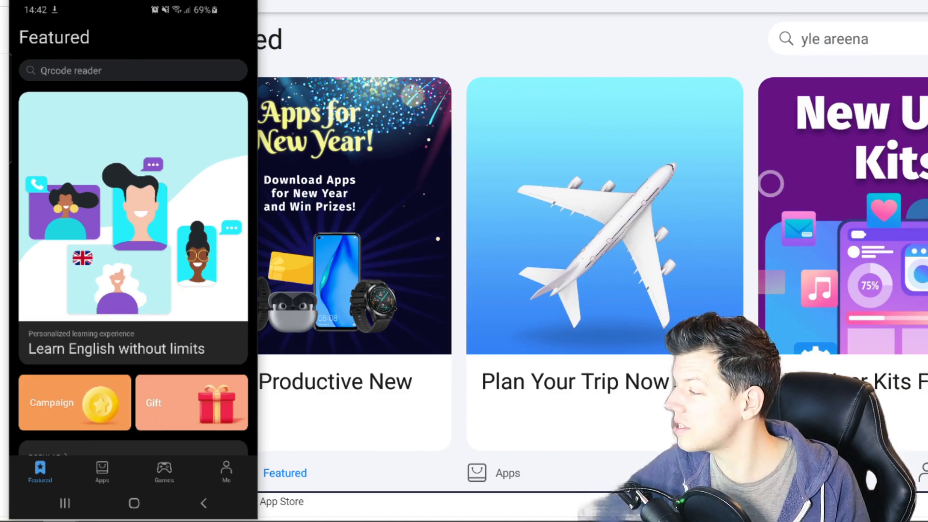
{"action": "type", "text": "Omio"}
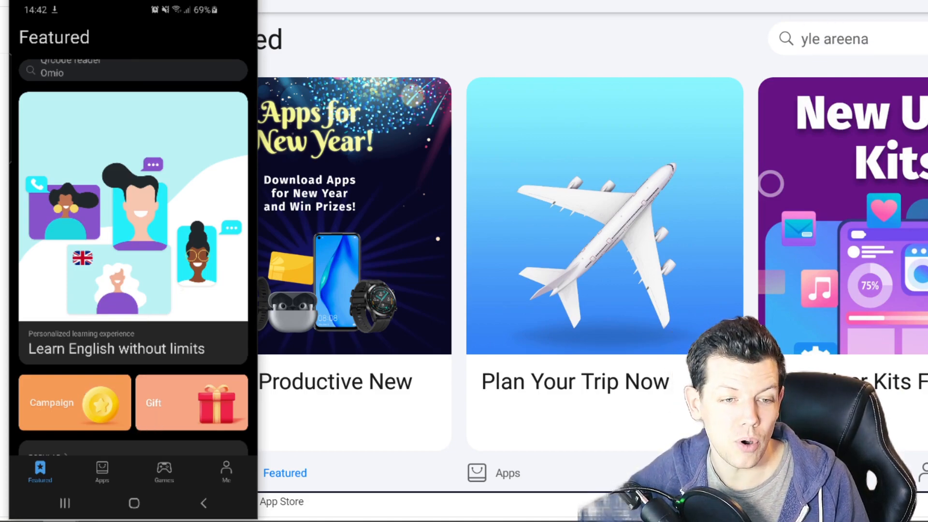
{"action": "type", "text": "browser"}
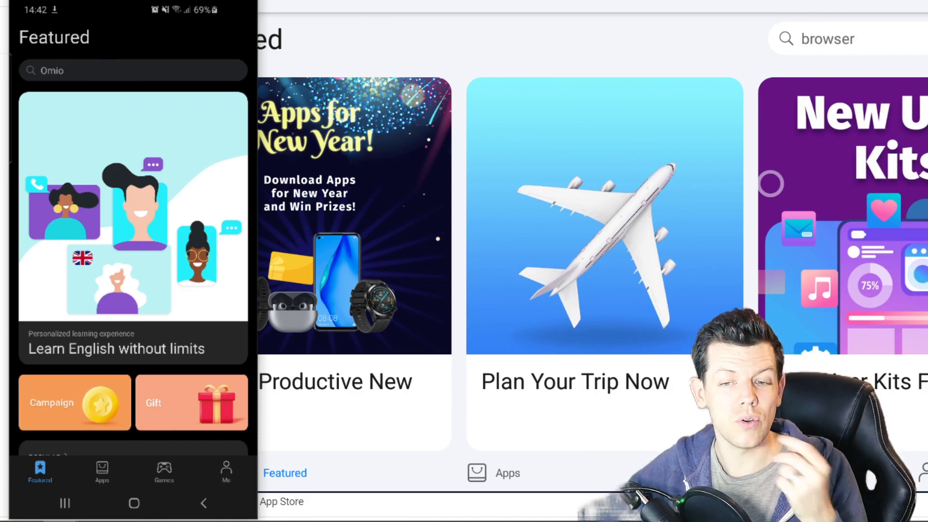
{"action": "left_click", "coordinate": [226, 472]}
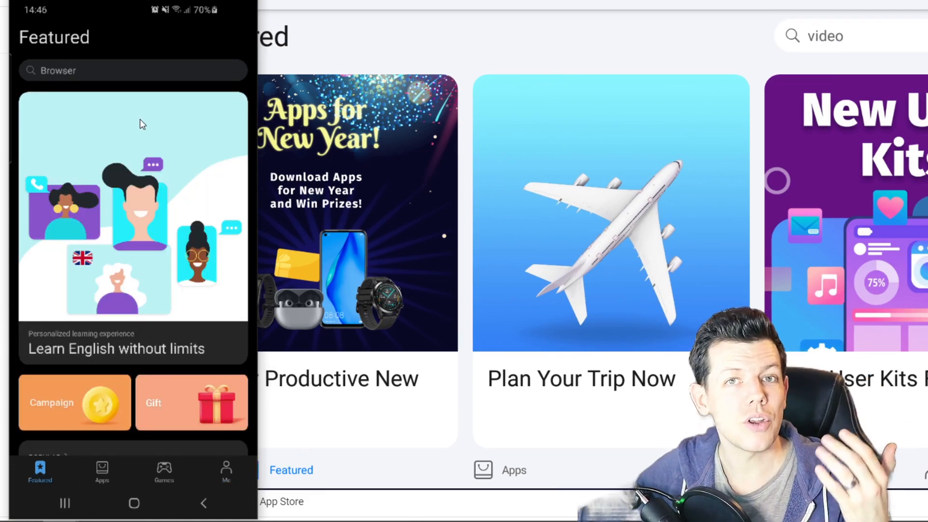
{"action": "type", "text": "rise of kingdoms"}
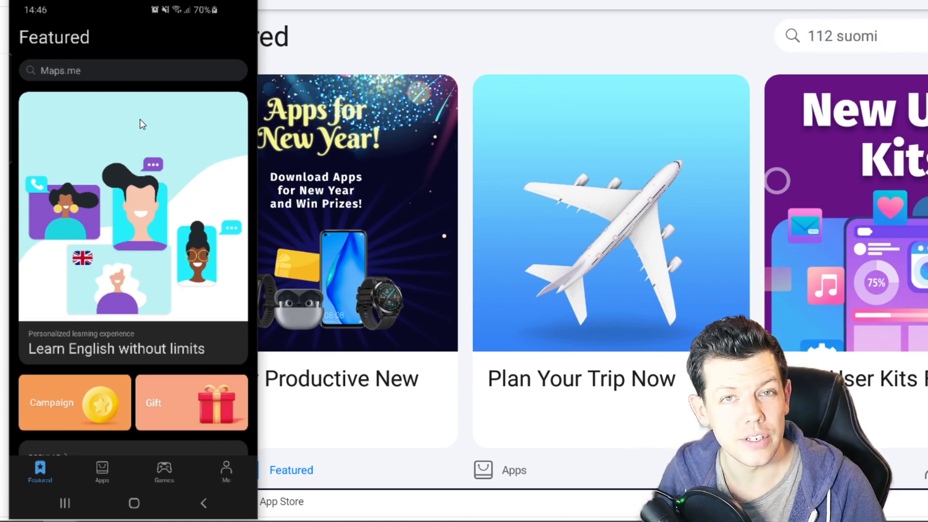
{"action": "type", "text": "Rise of Kingdoms"}
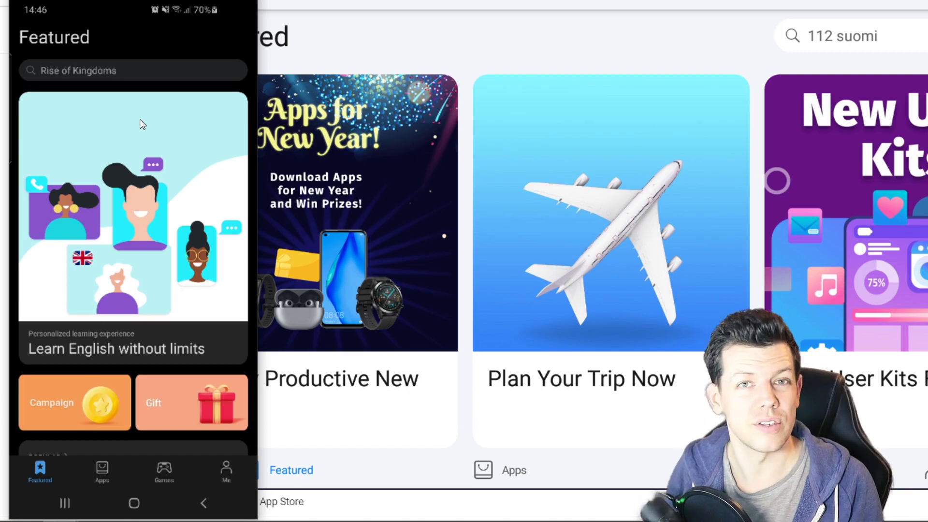
{"action": "type", "text": "navigation"}
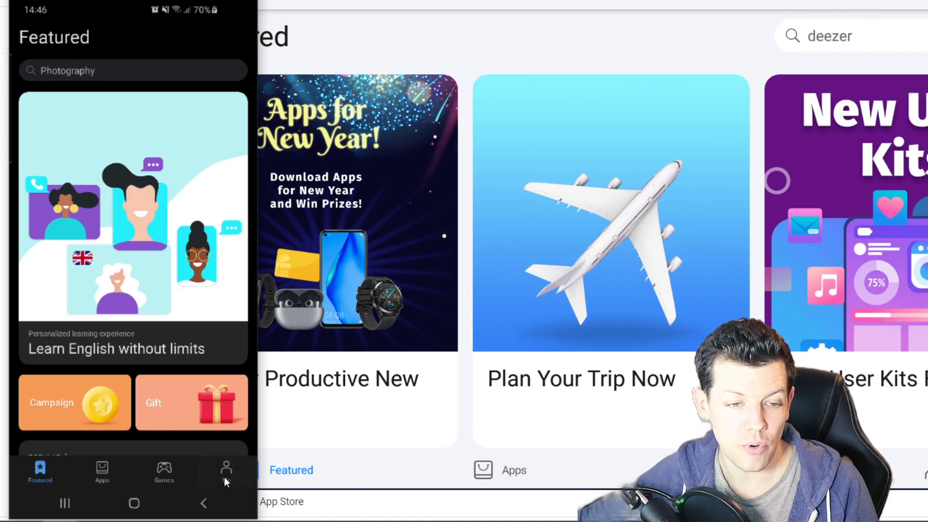
- Go to AppGallery's Me > Settings and open the Country/Region picker
{"action": "left_click", "coordinate": [226, 470]}
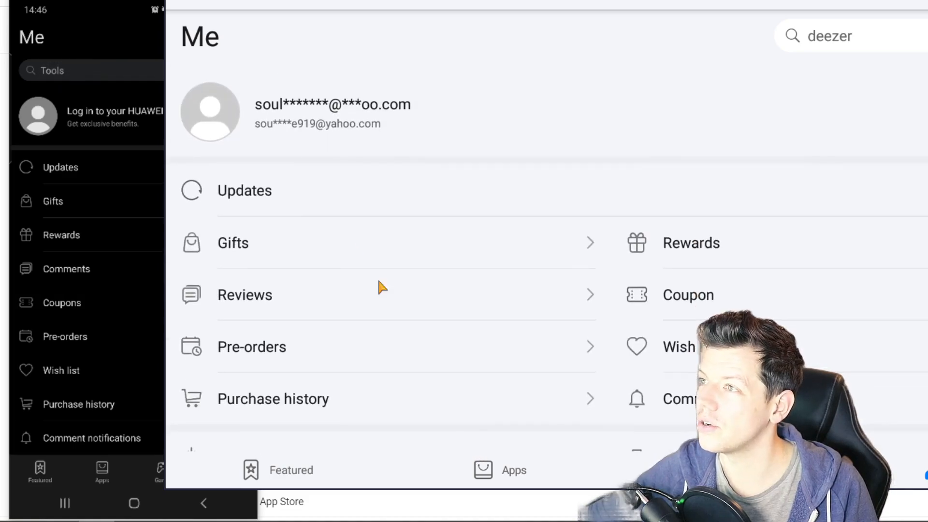
{"action": "type", "text": "joom"}
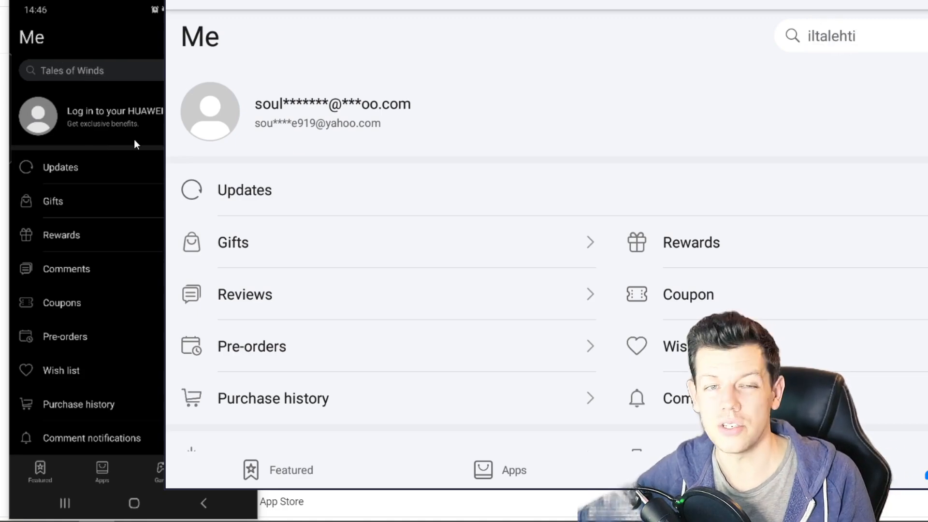
{"action": "scroll", "scroll_direction": "down", "scroll_amount": 3}
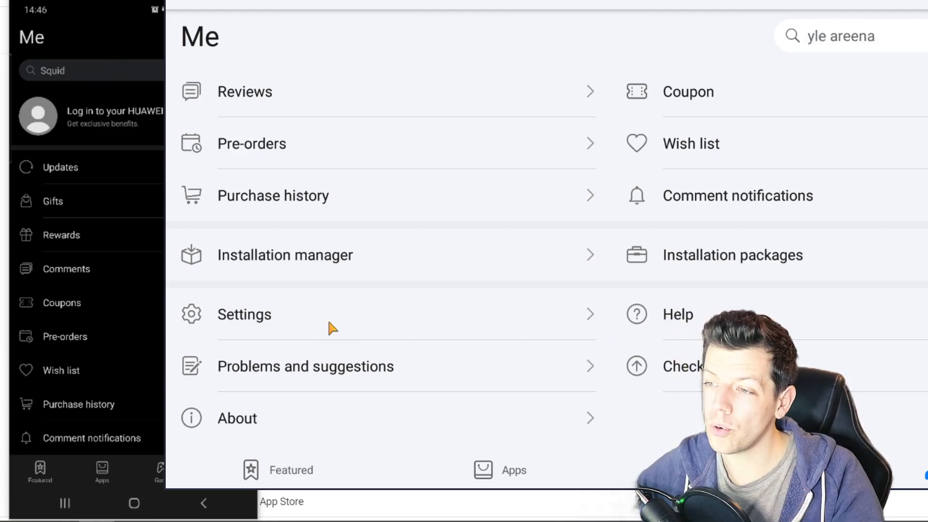
{"action": "left_click", "coordinate": [243, 314]}
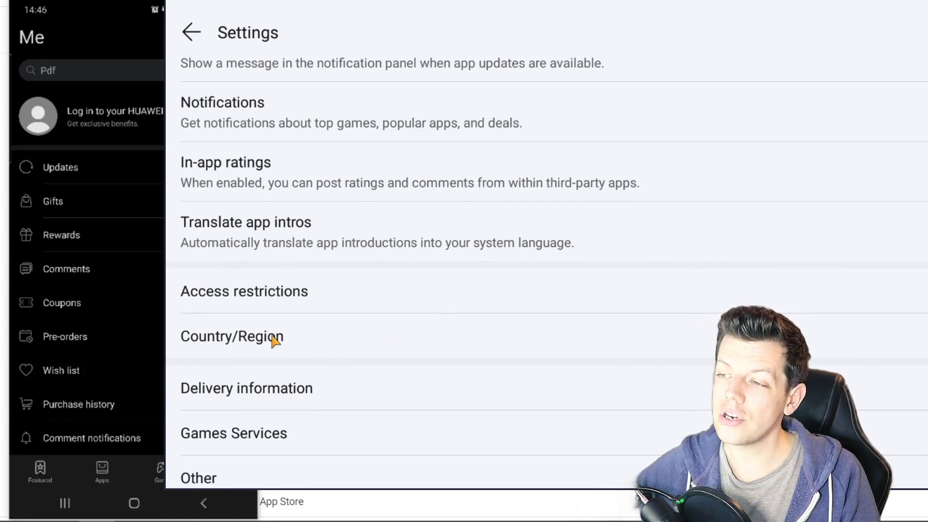
{"action": "left_click", "coordinate": [232, 336]}
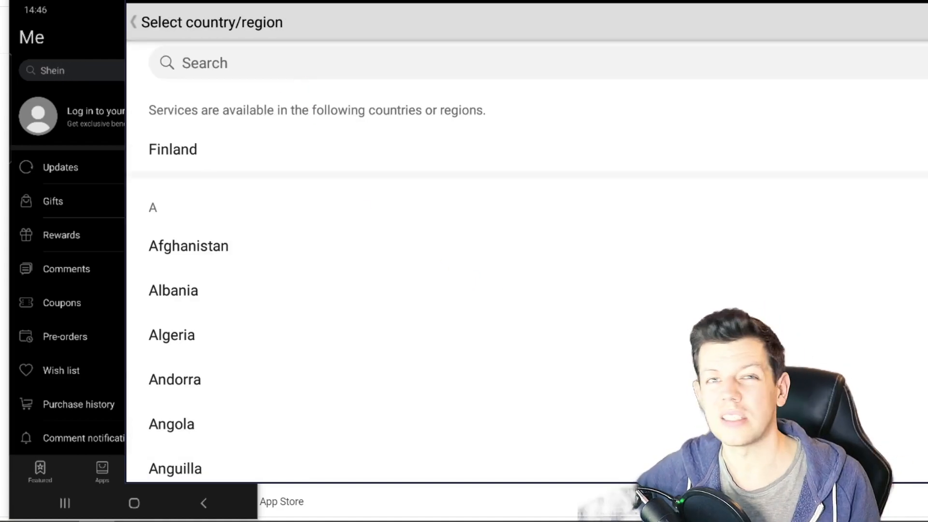
- Pick a new store country/region from the list
{"action": "left_click", "coordinate": [174, 148]}
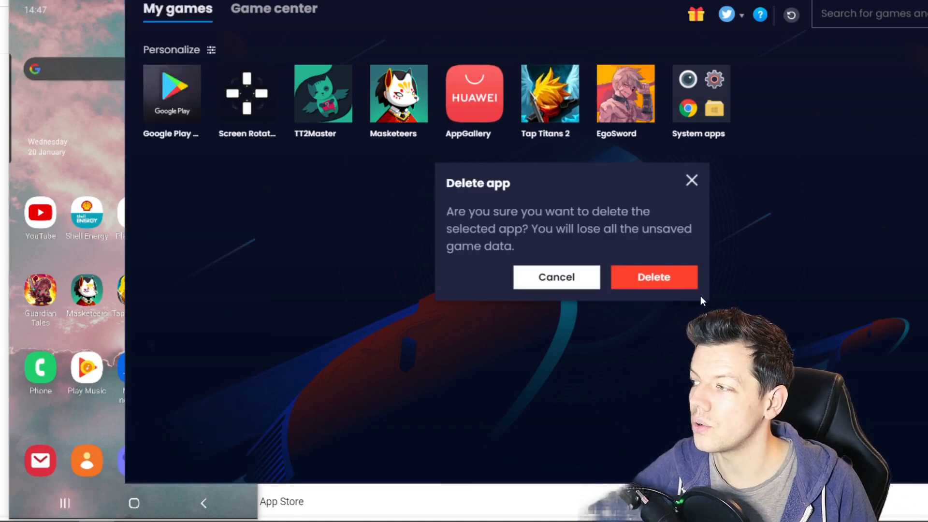
- Confirm deleting Tap Titans 2 and reinstall it from Huawei AppGallery
{"action": "left_click", "coordinate": [654, 277]}
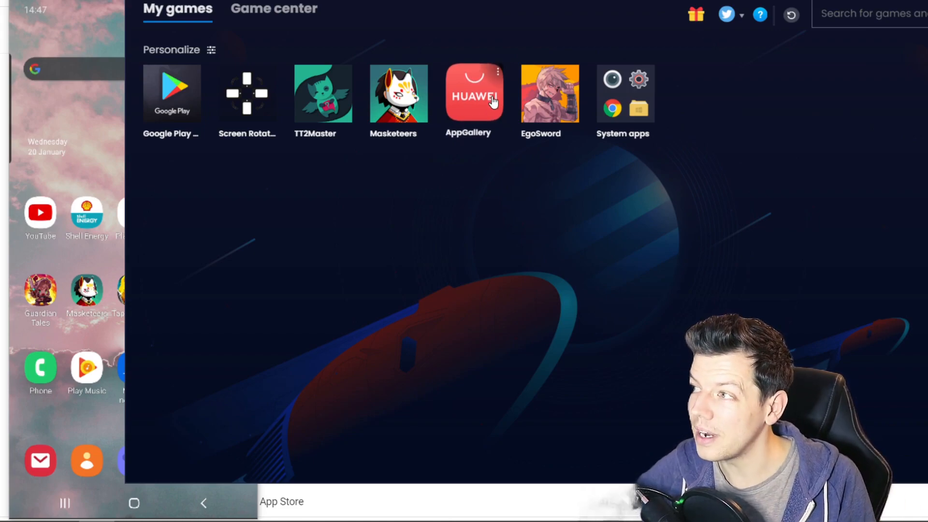
{"action": "left_click", "coordinate": [474, 93]}
{"action": "type", "text": "tap titans 2"}
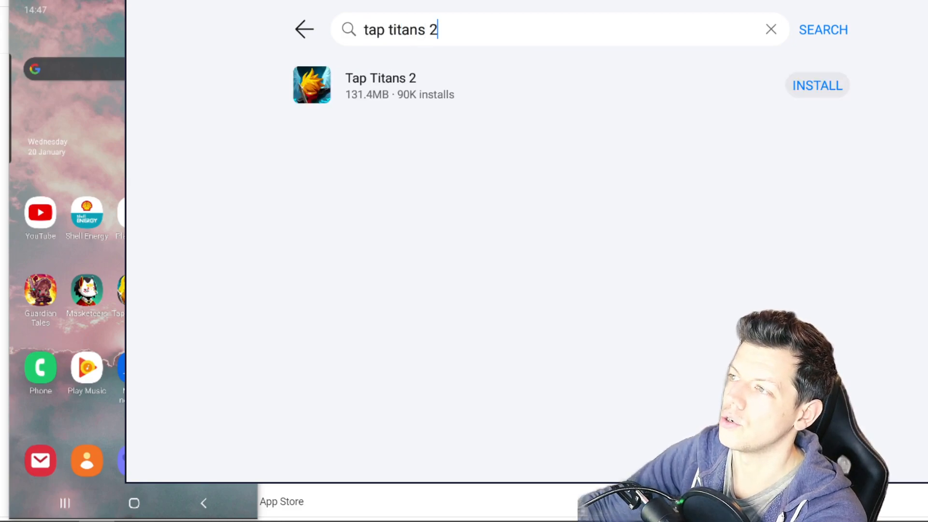
{"action": "left_click", "coordinate": [817, 85]}
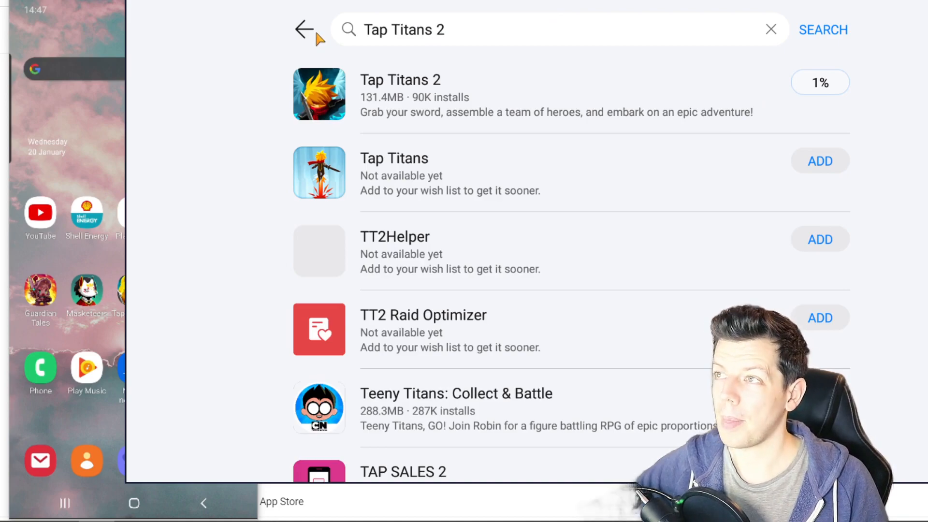
{"action": "left_click", "coordinate": [303, 29]}
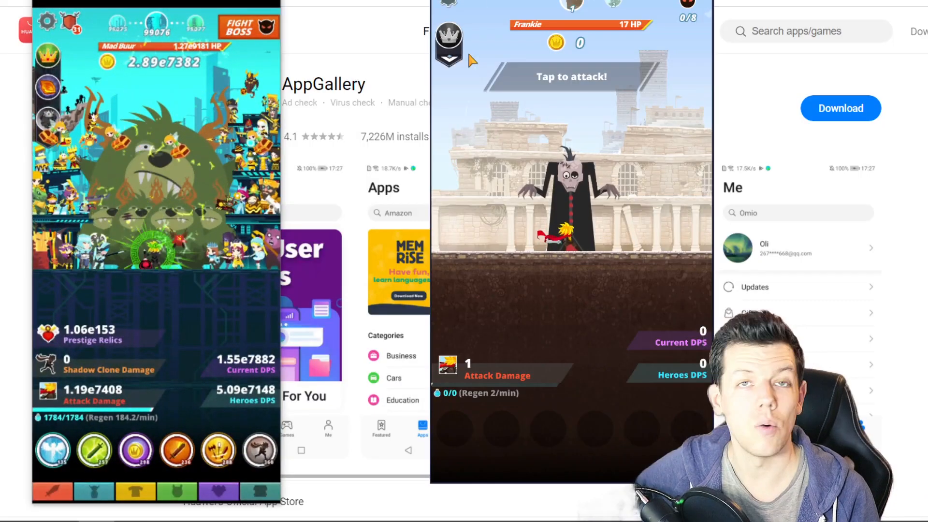
- Import account progress via Options > Account, signing in through email
{"action": "left_click", "coordinate": [448, 44]}
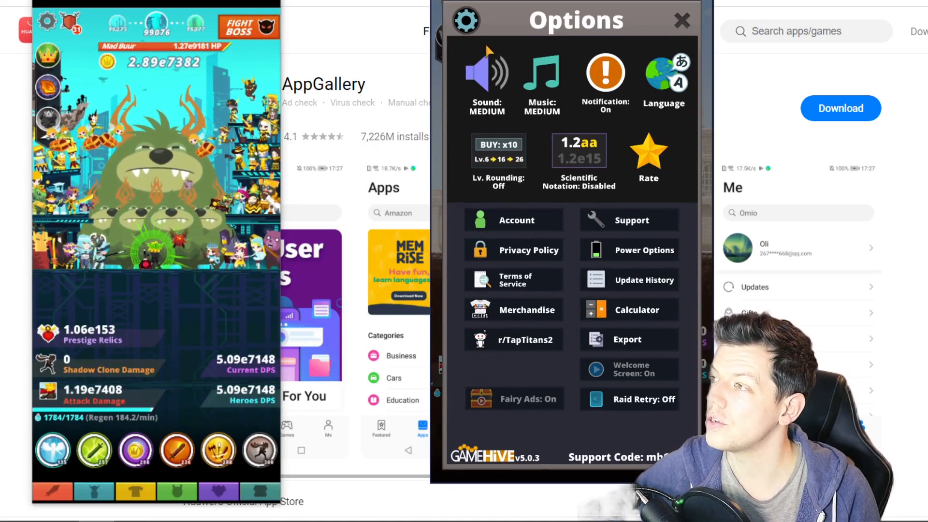
{"action": "left_click", "coordinate": [516, 219]}
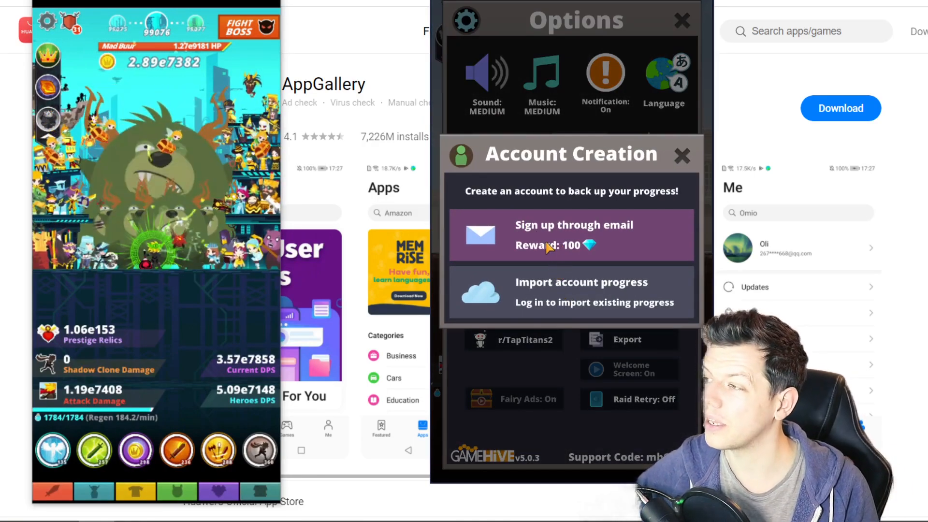
{"action": "left_click", "coordinate": [570, 292]}
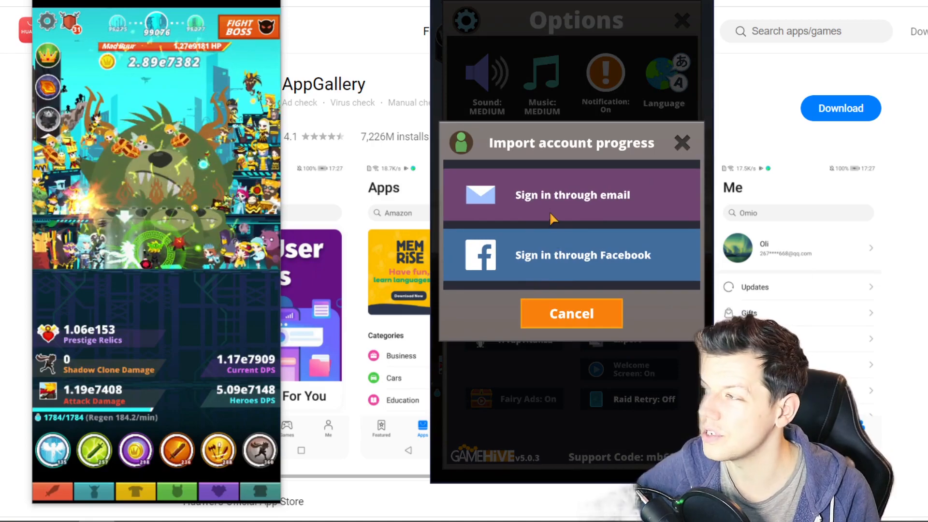
{"action": "left_click", "coordinate": [572, 195]}
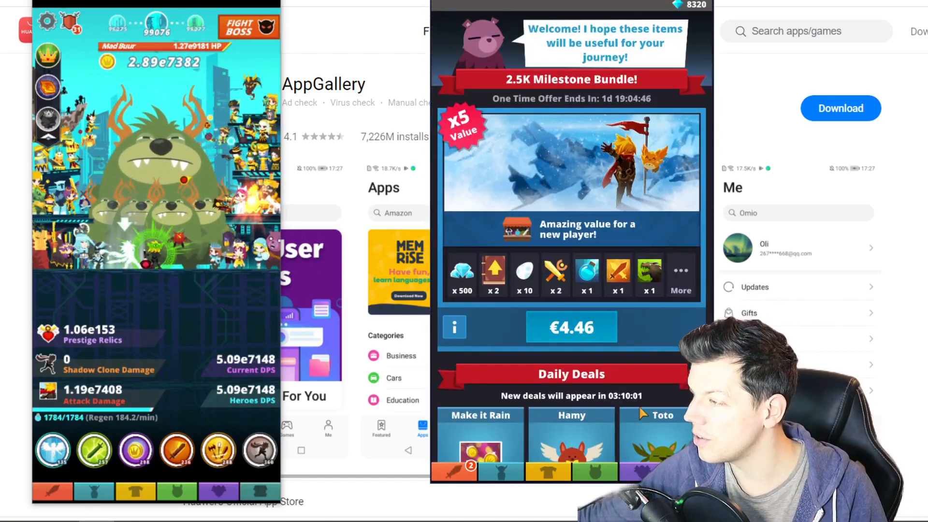
- Open the shop to view euro prices like the €4.46 2.5K Milestone Bundle
{"action": "left_click", "coordinate": [571, 327]}
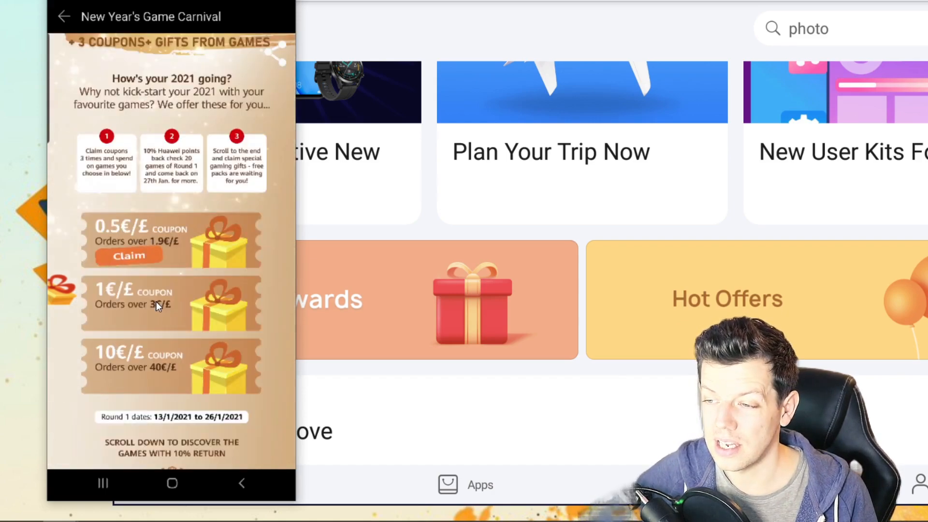
- Scroll through the carnival coupons and games, then go back to Featured
{"action": "scroll", "scroll_direction": "down", "scroll_amount": 3}
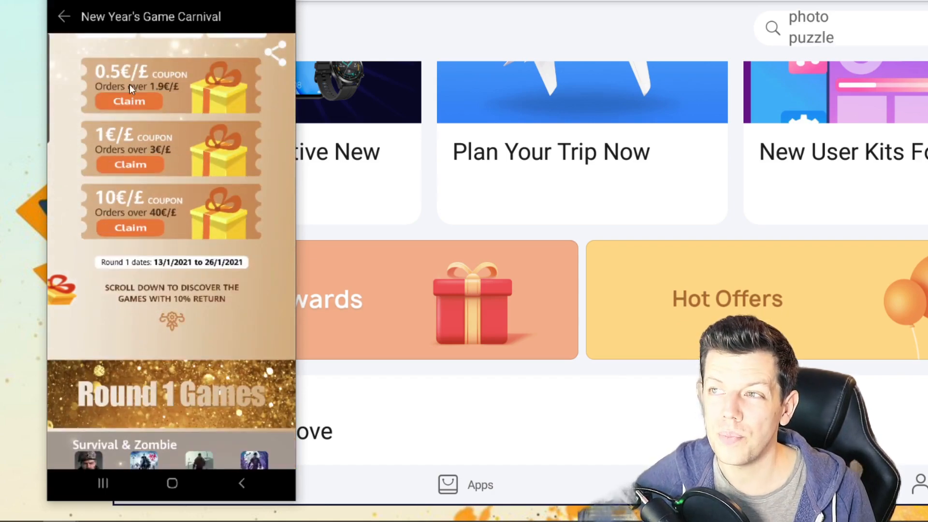
{"action": "scroll", "scroll_direction": "down", "scroll_amount": 3}
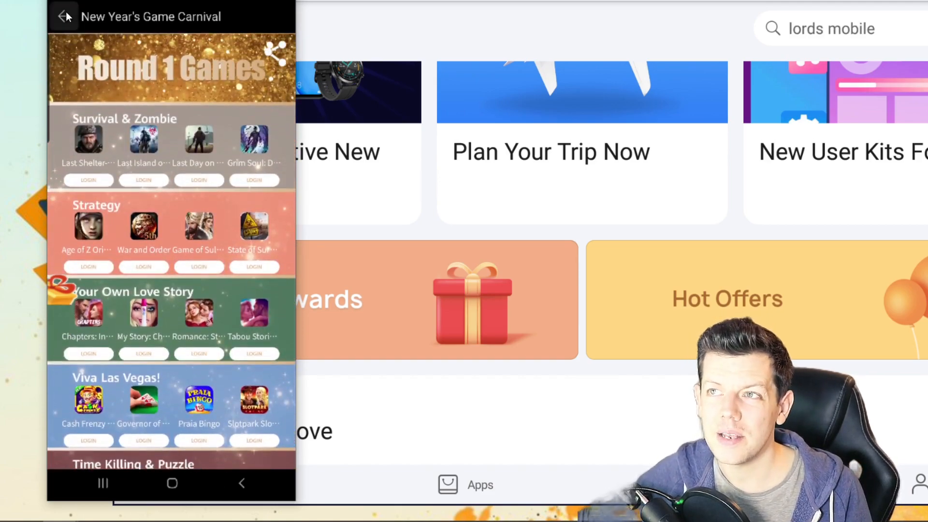
{"action": "left_click", "coordinate": [64, 17]}
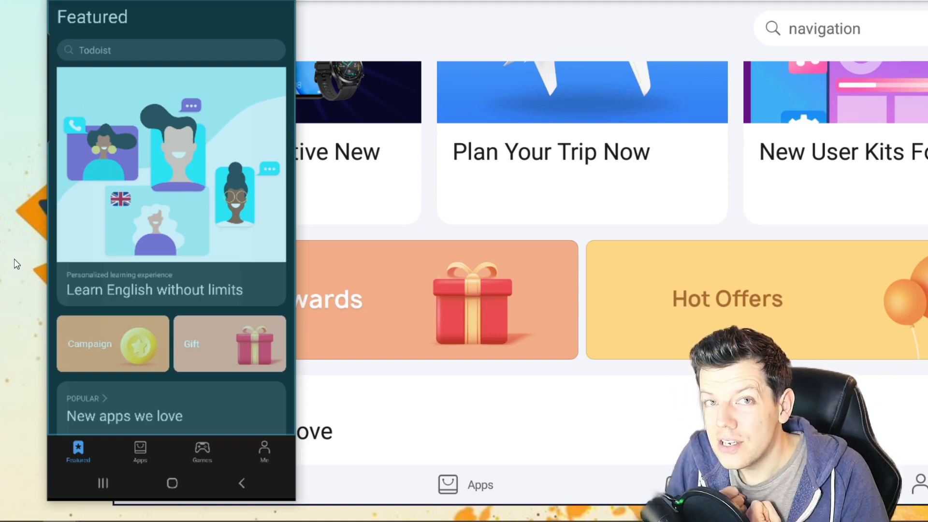
{"action": "type", "text": "deezer"}
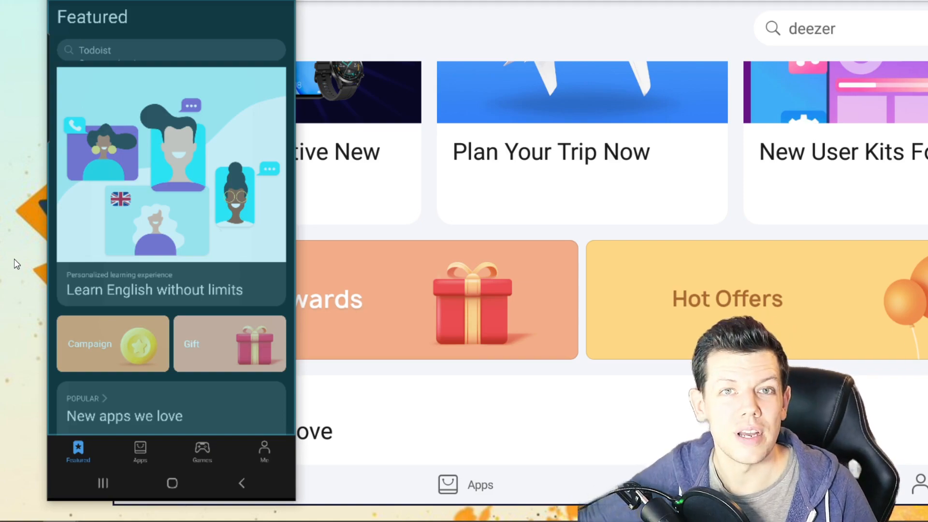